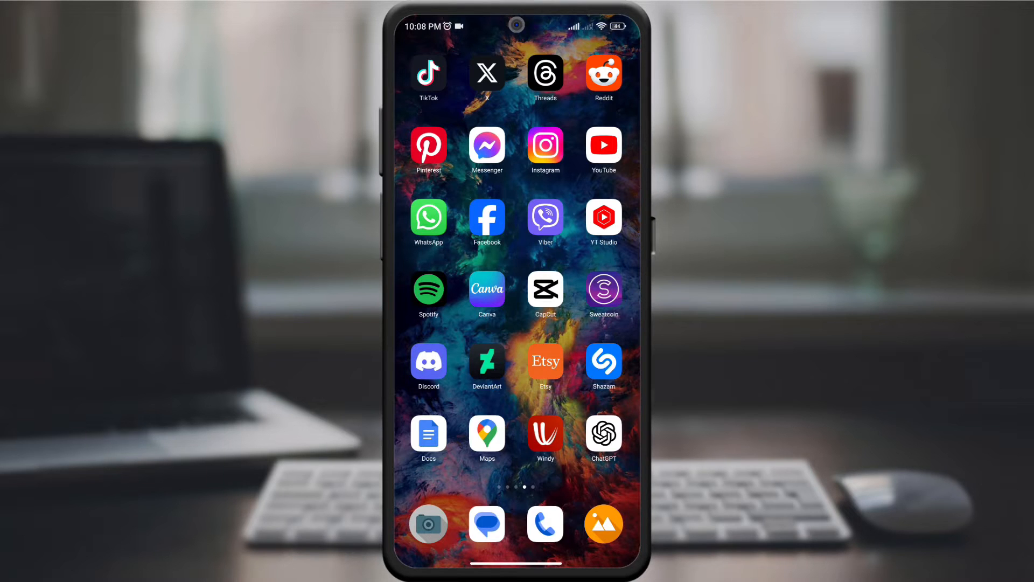
Step: Launch Reddit from the home screen to show the Home feed
left_click(603, 73)
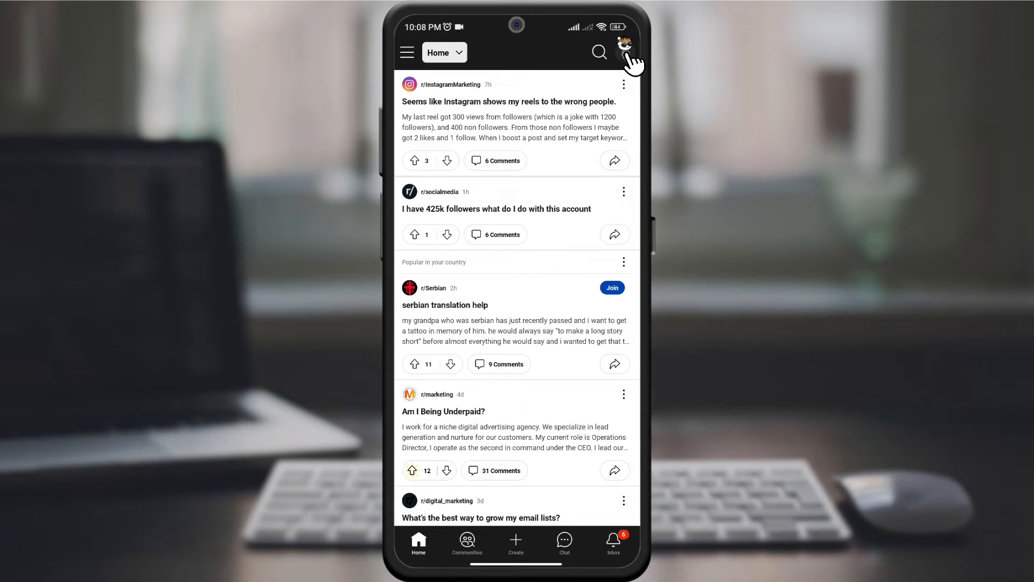
Step: Bring up the account panel from the profile avatar
left_click(621, 51)
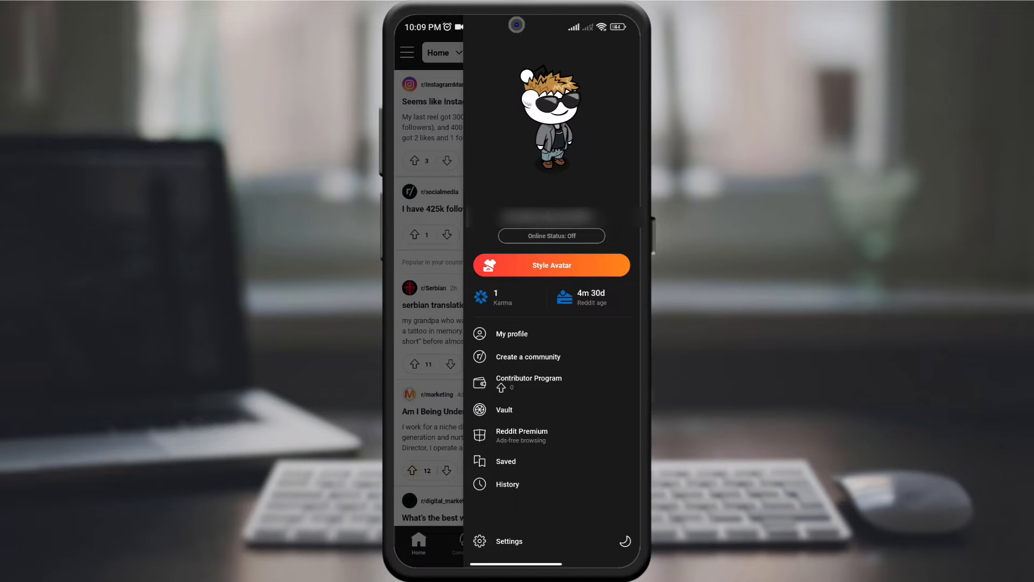
Step: In Settings, choose Card as the Default view for posts
left_click(508, 541)
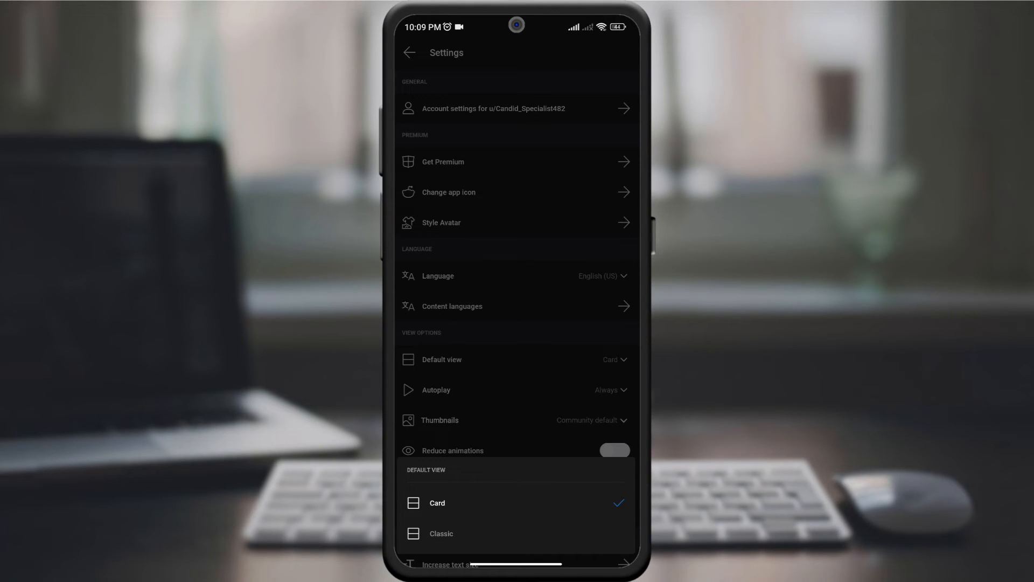
left_click(438, 503)
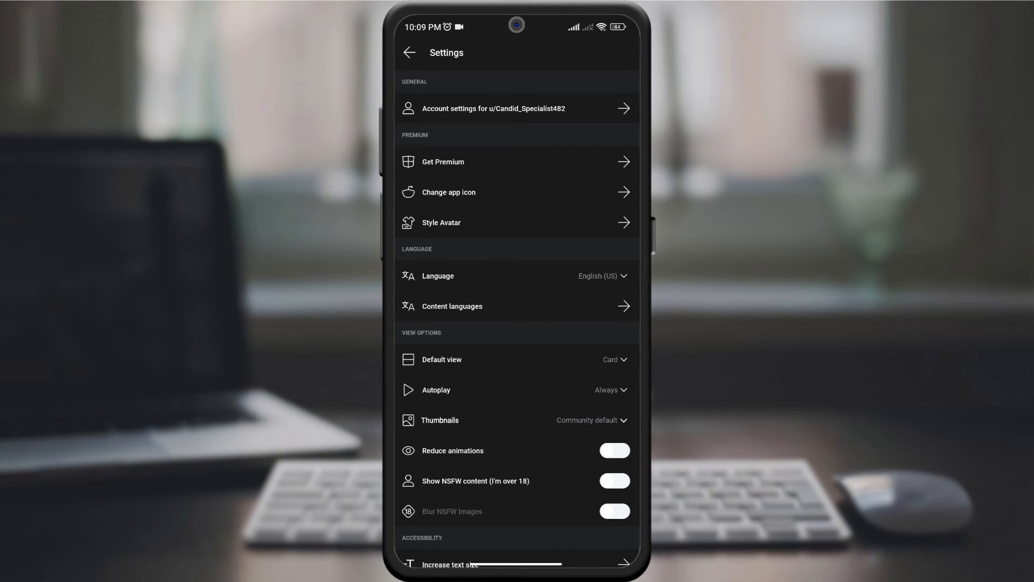